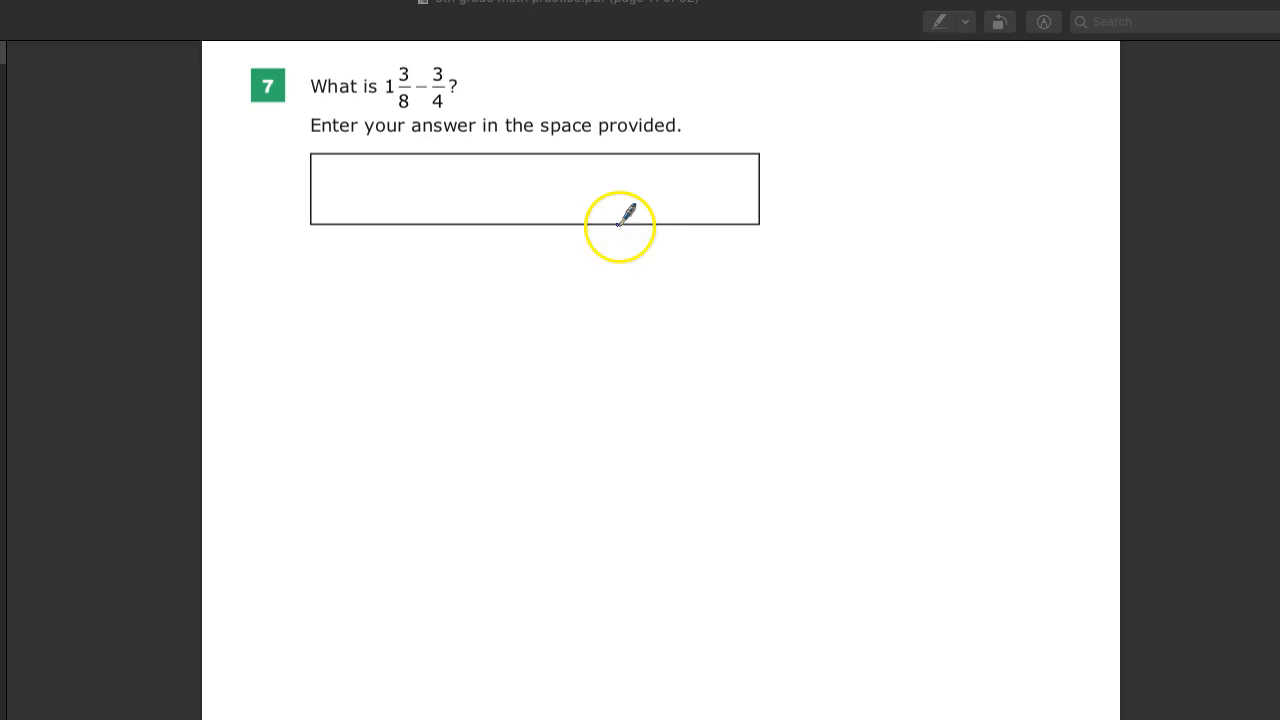
pyautogui.moveTo(408, 70)
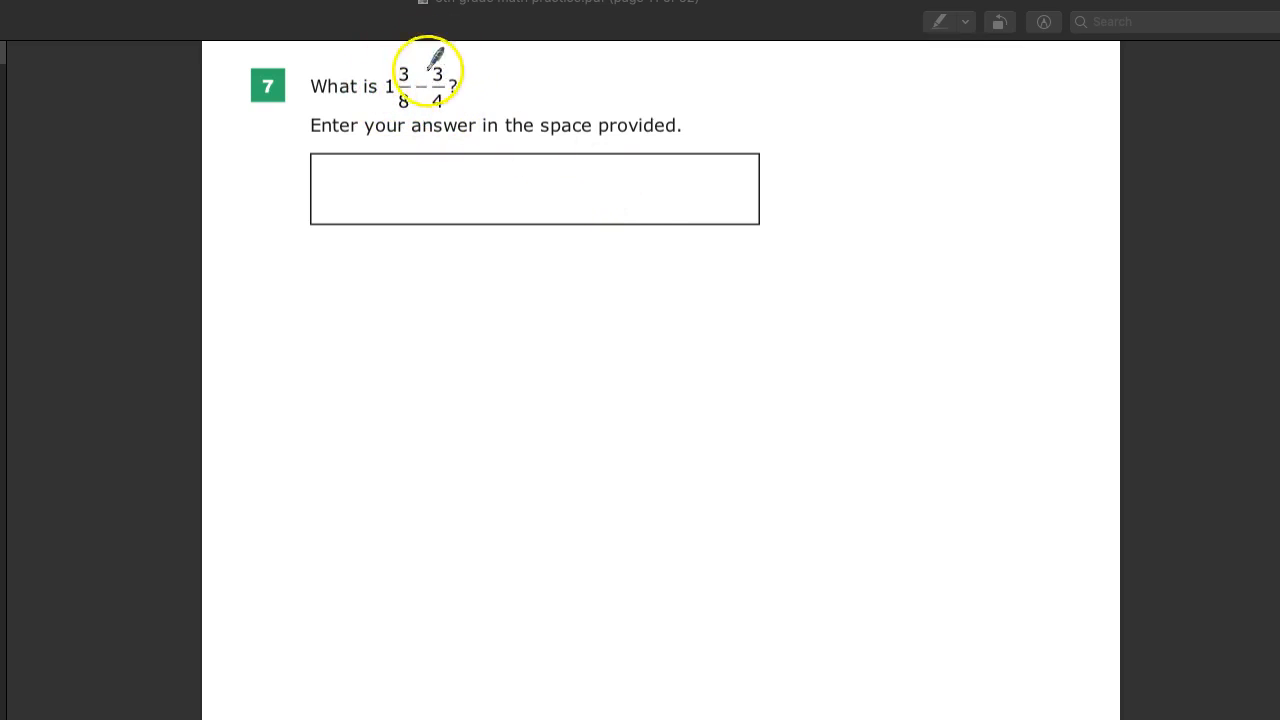
pyautogui.moveTo(570, 85)
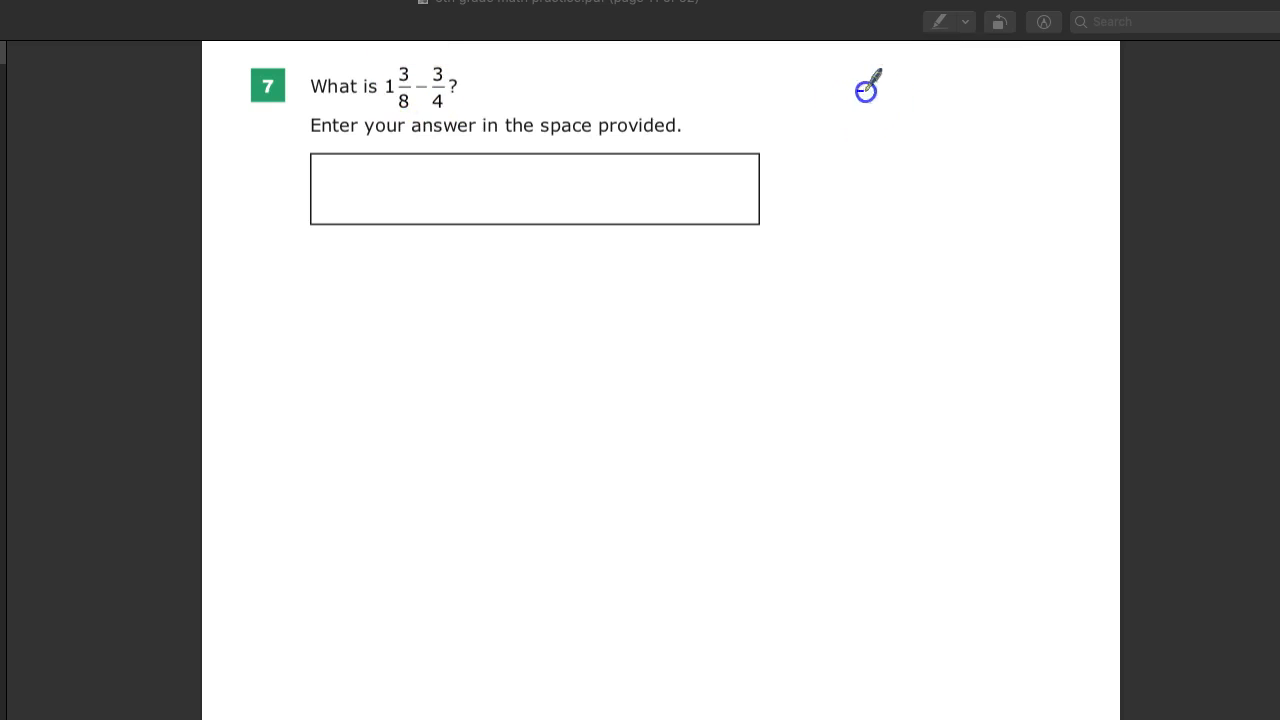
# Handwrite 3/8 − 3/4 near the top right beside question 7
pyautogui.moveTo(865, 95); pyautogui.dragTo(865, 150)
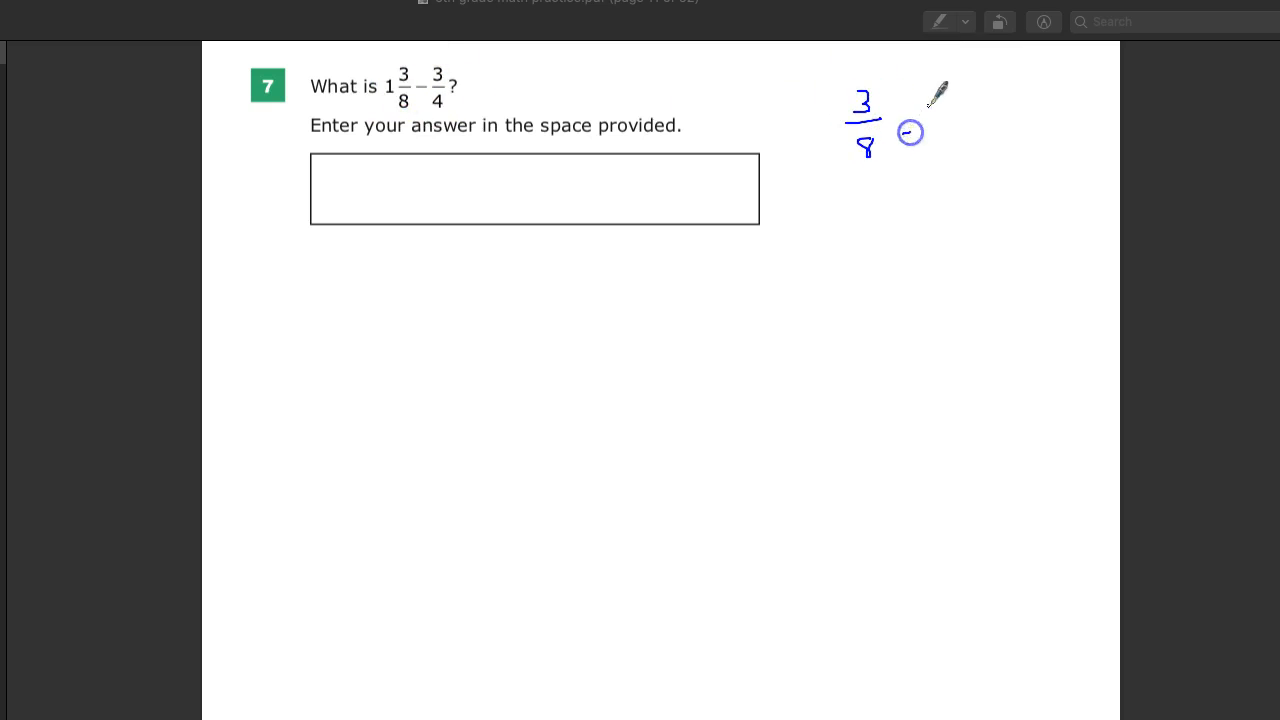
pyautogui.moveTo(940, 100); pyautogui.dragTo(945, 145)
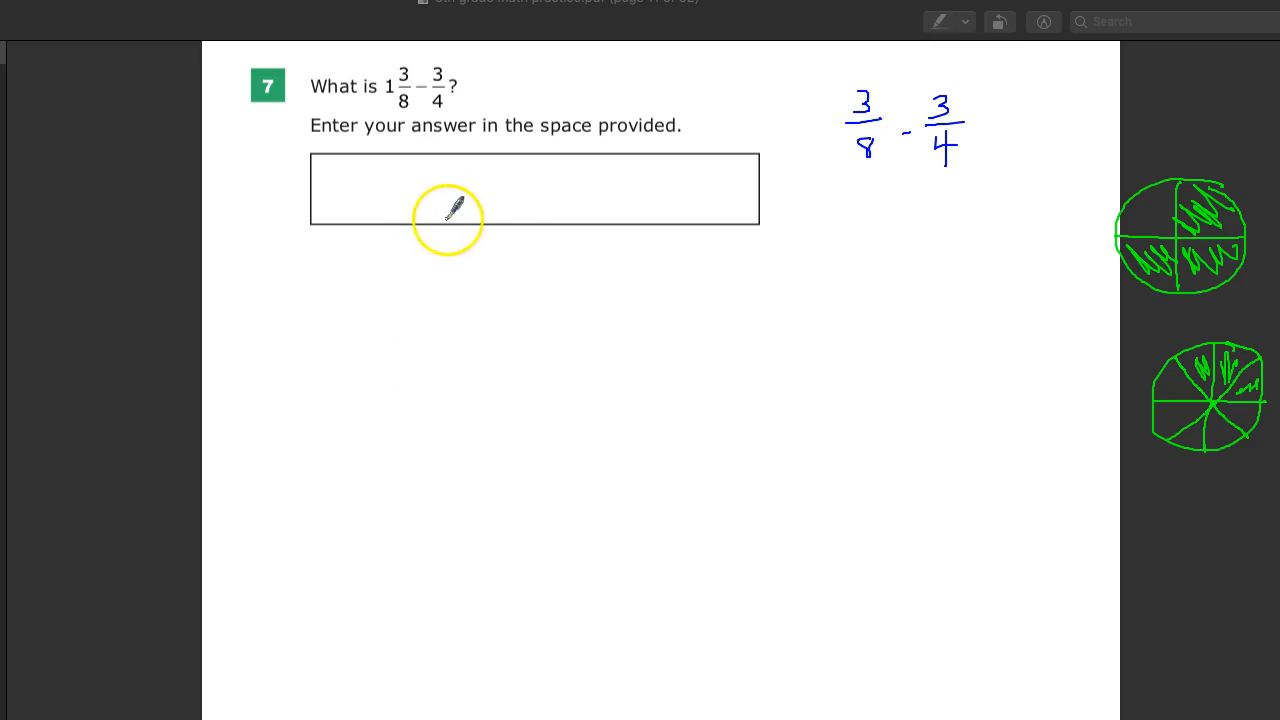
pyautogui.moveTo(362, 248)
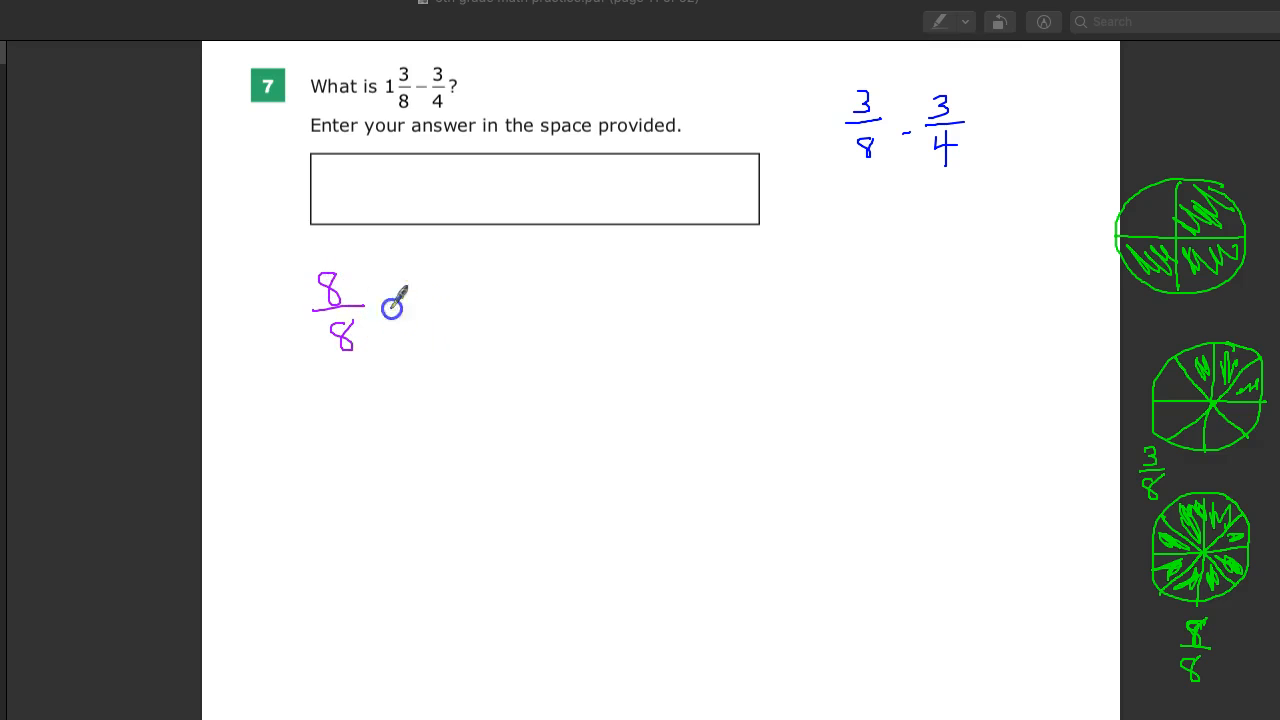
# Write 8/8 + 3/8 = 11/8 in purple, then rewrite 11/8 below it
pyautogui.moveTo(385, 315); pyautogui.dragTo(460, 340)
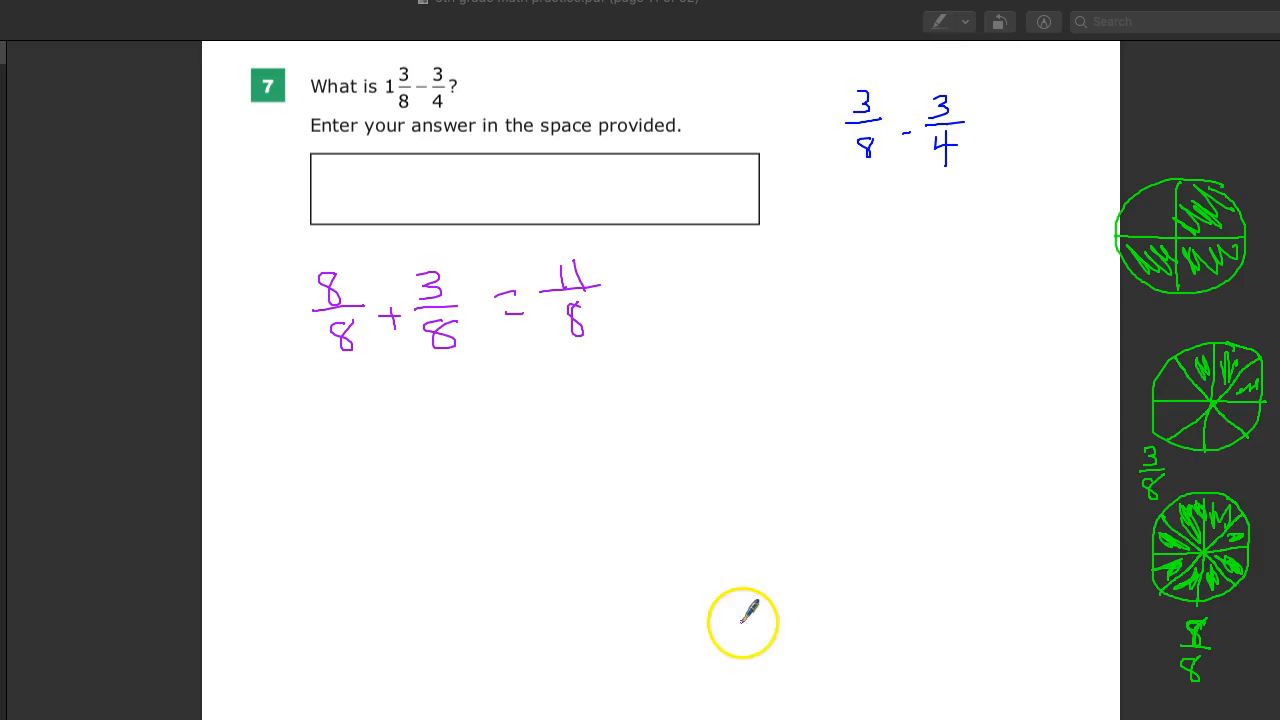
pyautogui.moveTo(373, 448)
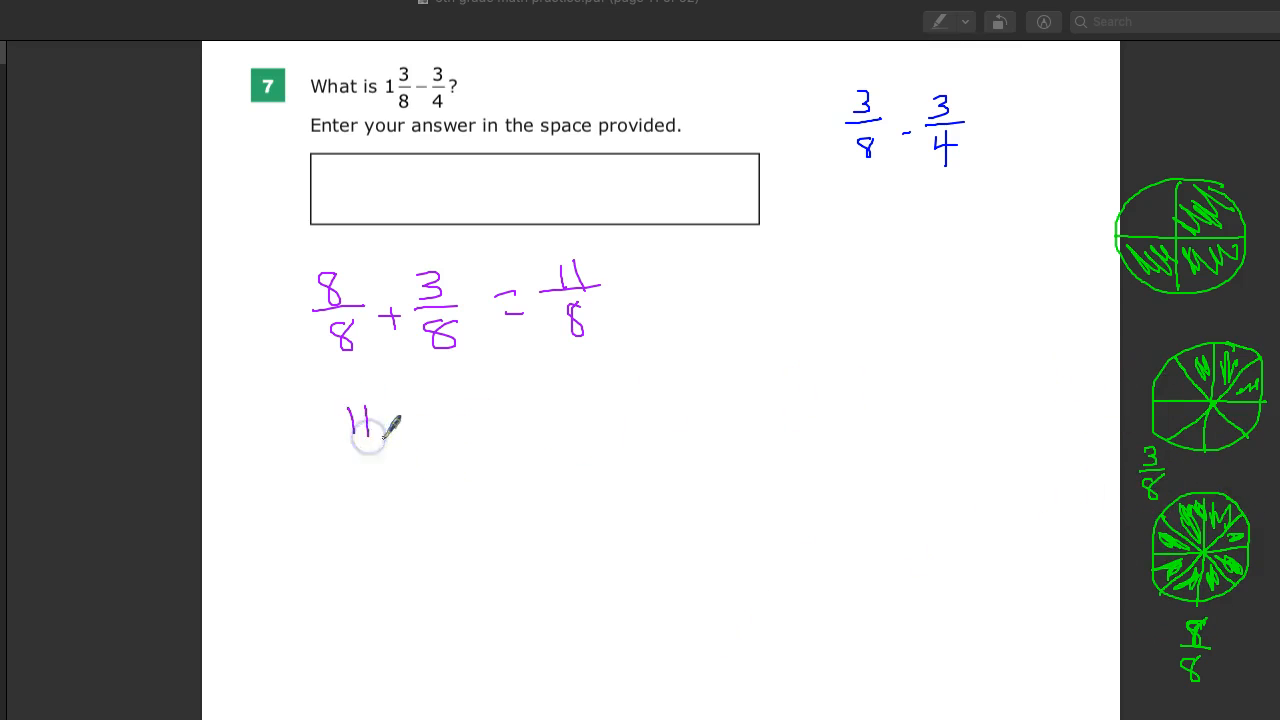
pyautogui.moveTo(365, 420); pyautogui.dragTo(375, 490)
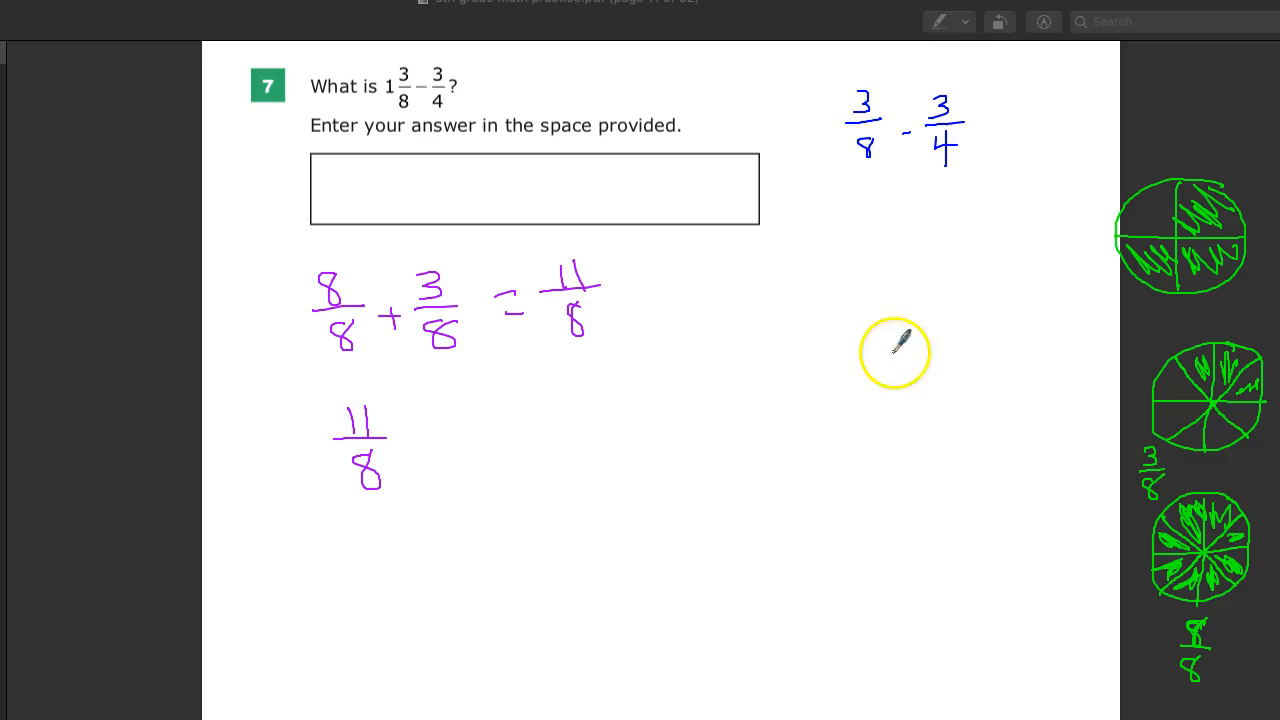
pyautogui.moveTo(1130, 215)
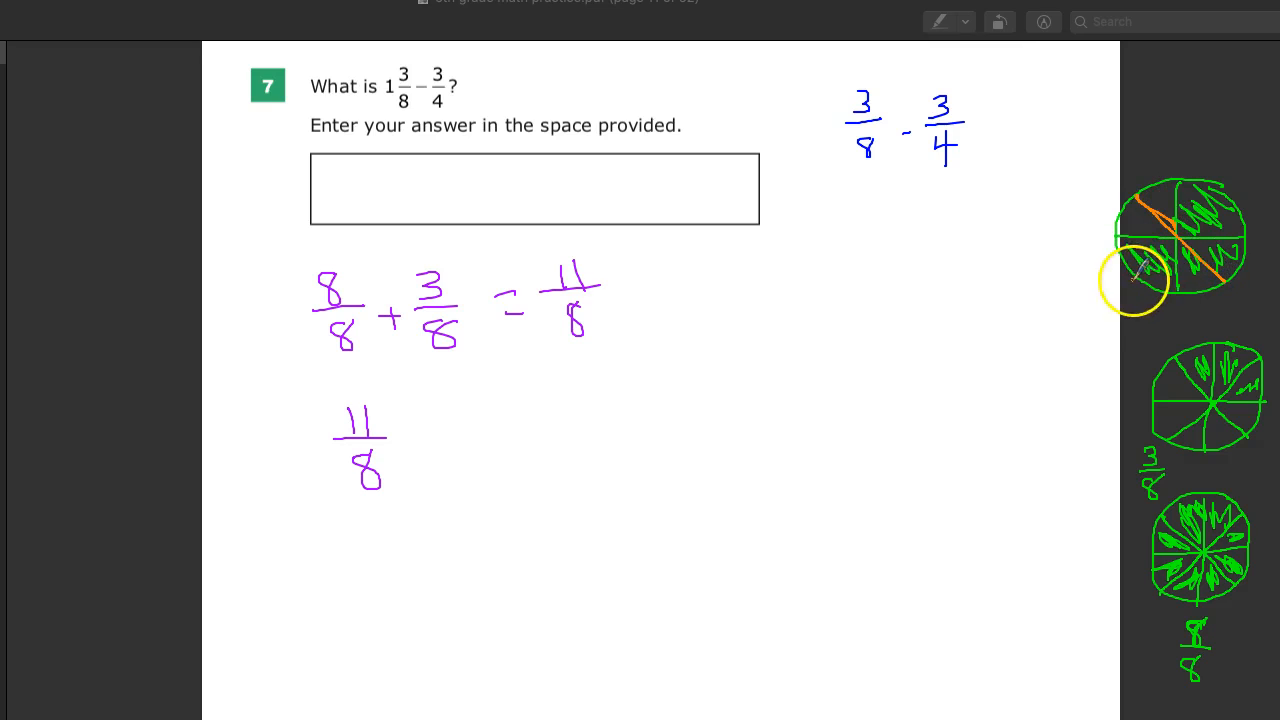
# Divide the quartered circle into eighths and write 3/4 converted to 6/8
pyautogui.moveTo(1130, 280); pyautogui.dragTo(1215, 185)
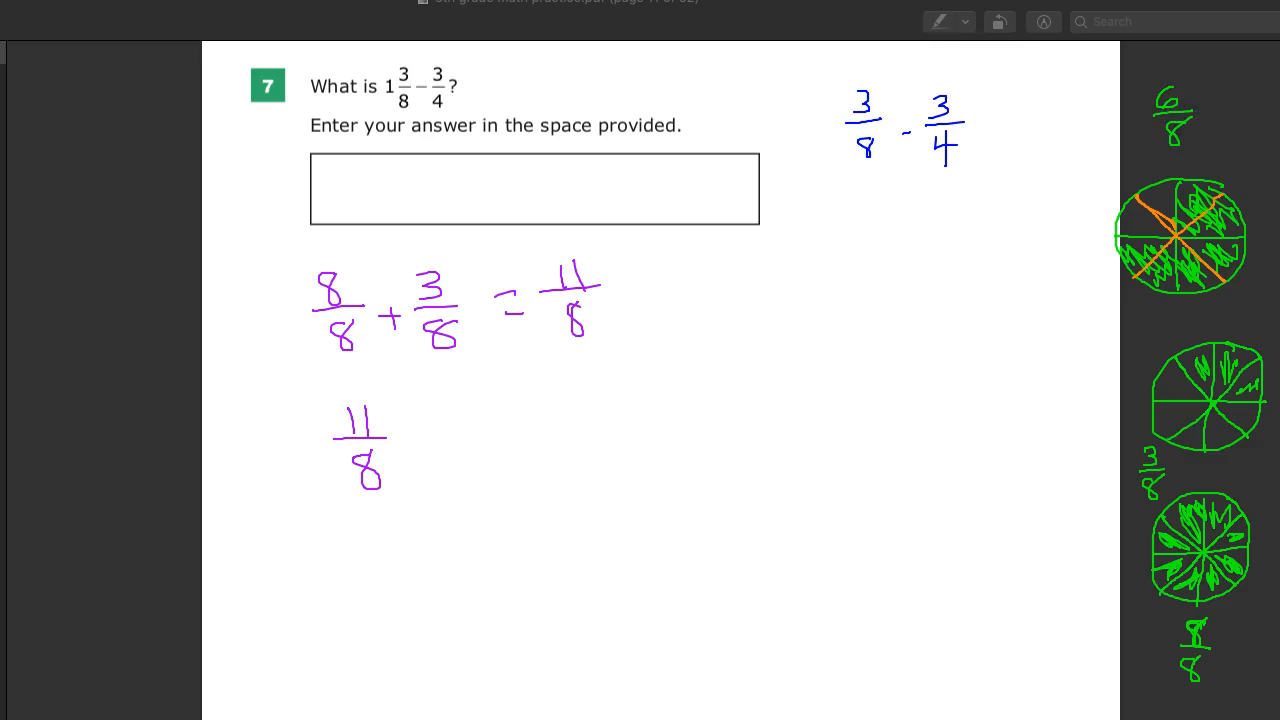
pyautogui.moveTo(445, 432); pyautogui.dragTo(480, 420)
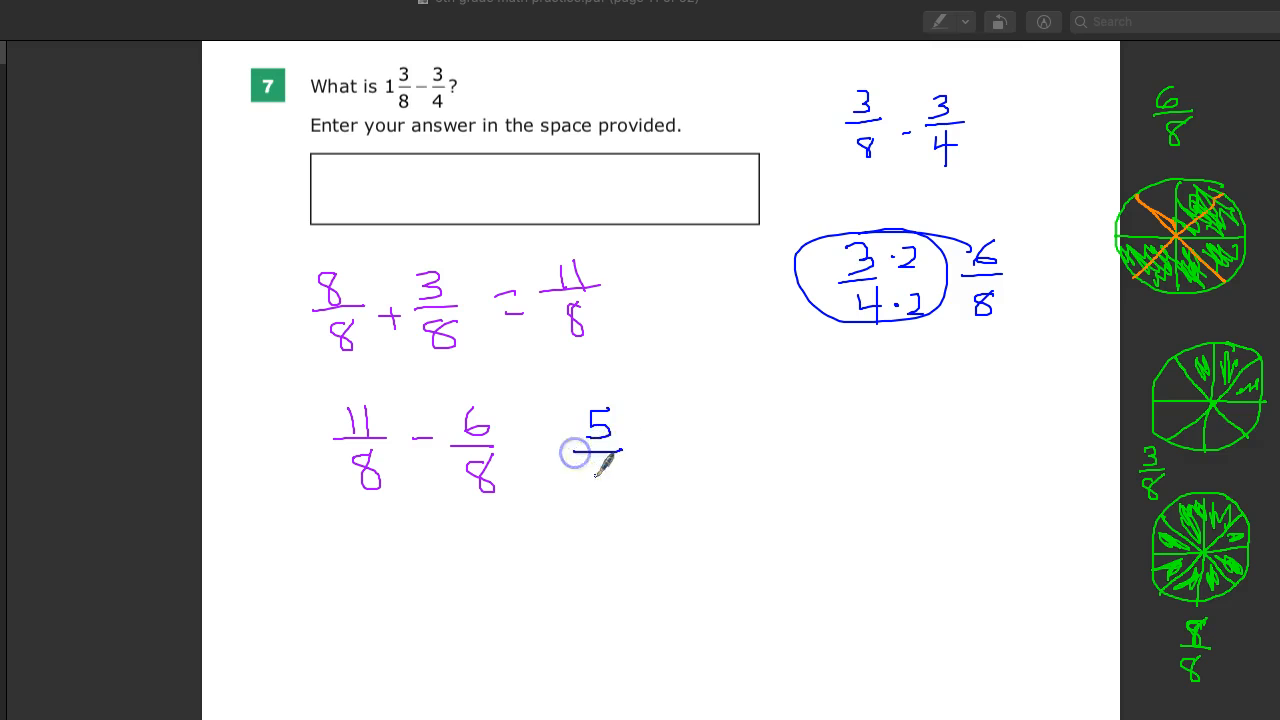
# Finish writing the answer 5/8
pyautogui.moveTo(600, 455); pyautogui.dragTo(605, 490)
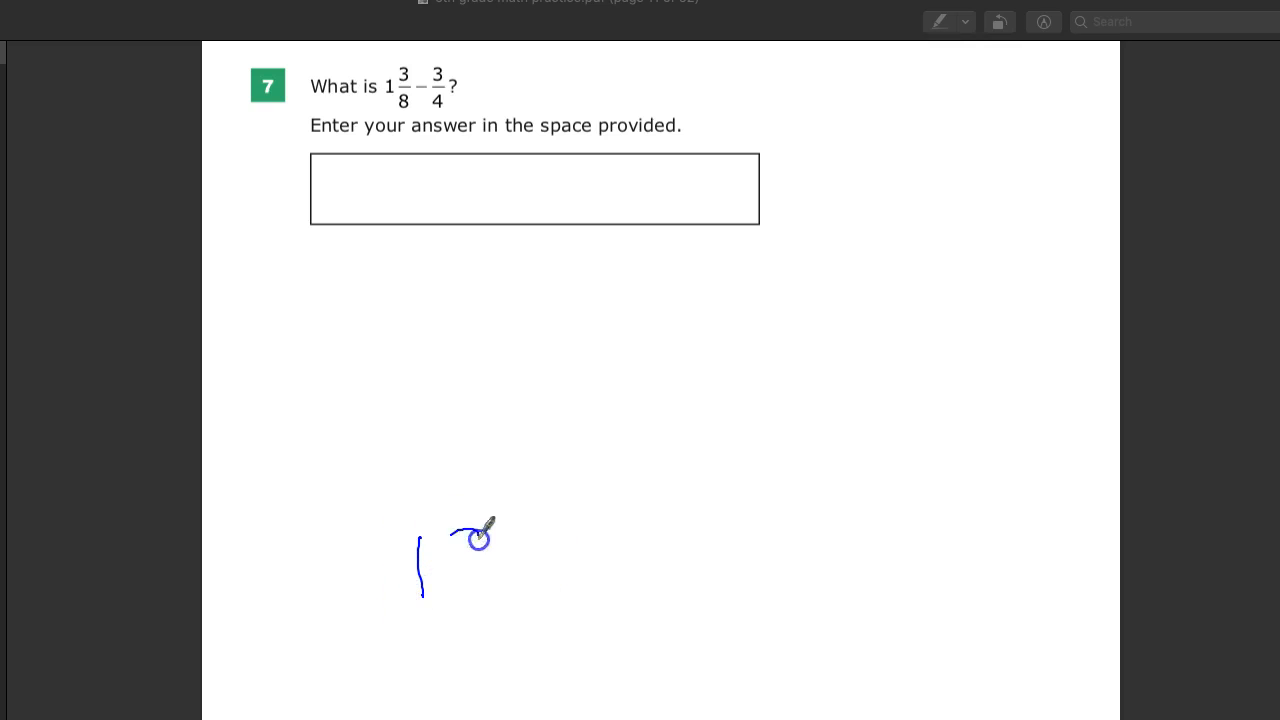
# Write 1 3/8, label 'XBOX Plus', draw the multiply arrow, and write 11/8
pyautogui.moveTo(465, 540); pyautogui.dragTo(480, 600)
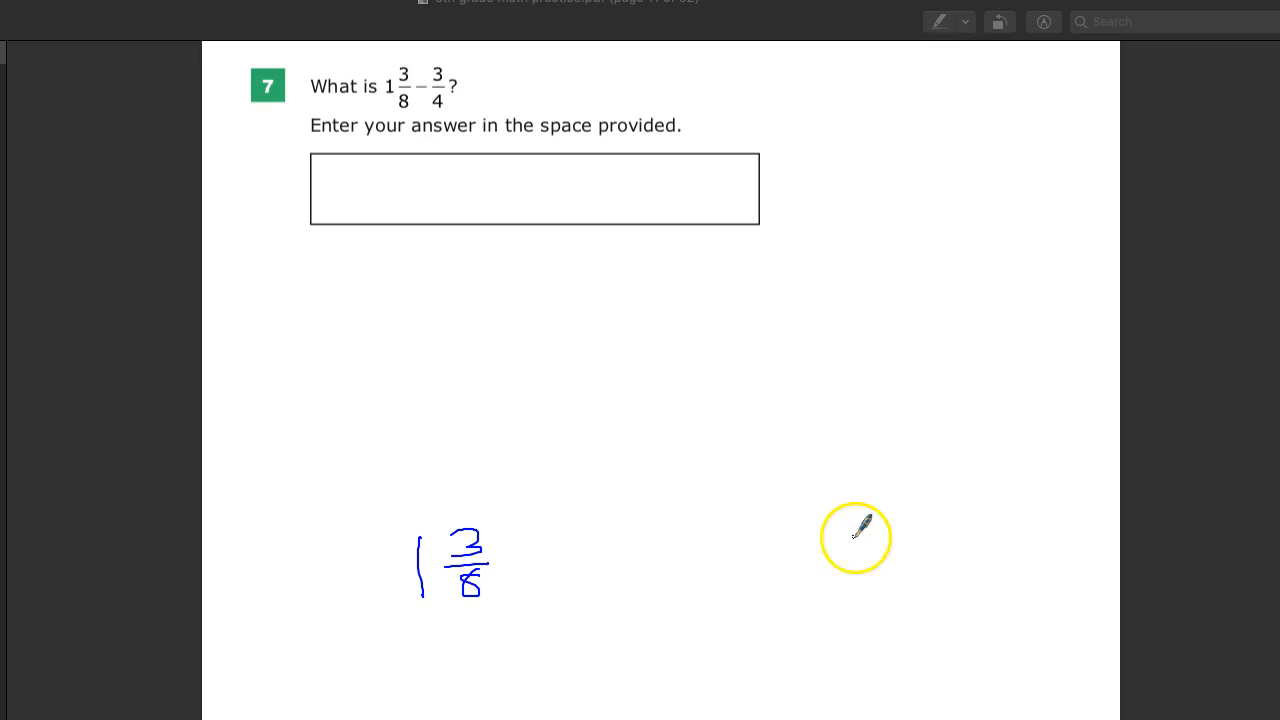
pyautogui.moveTo(840, 530); pyautogui.dragTo(920, 540)
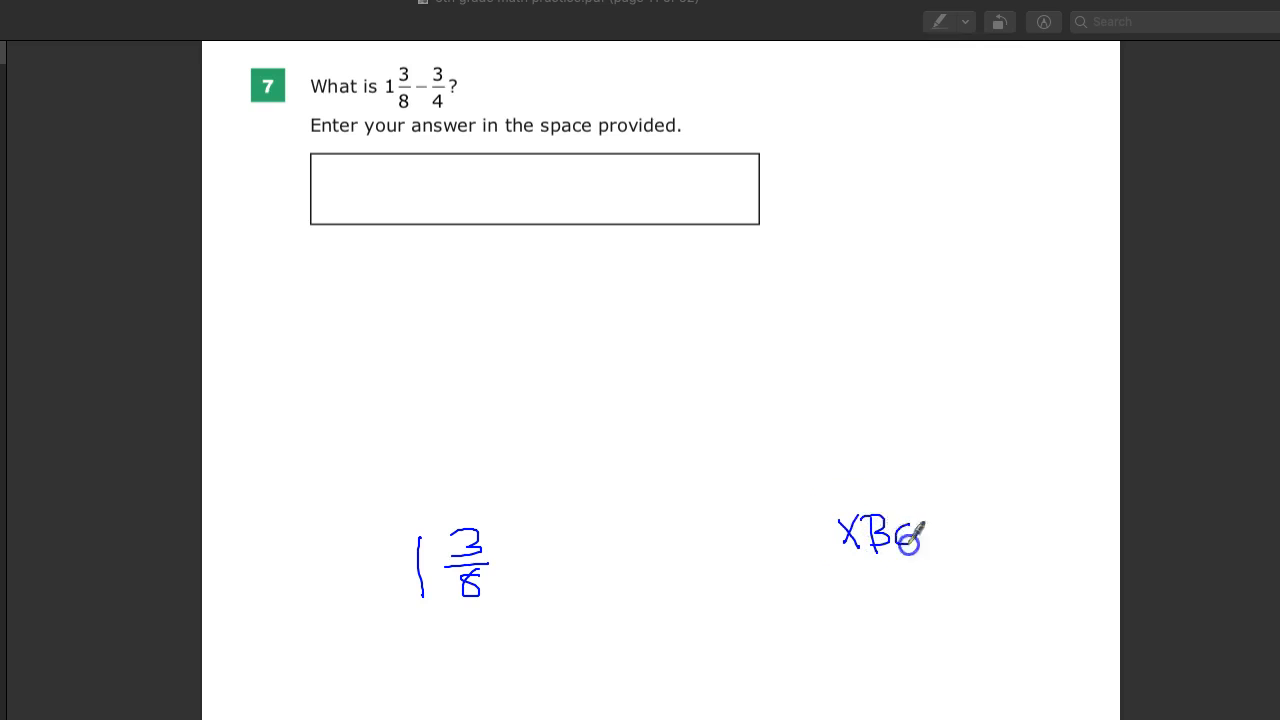
pyautogui.moveTo(920, 533); pyautogui.dragTo(1050, 533)
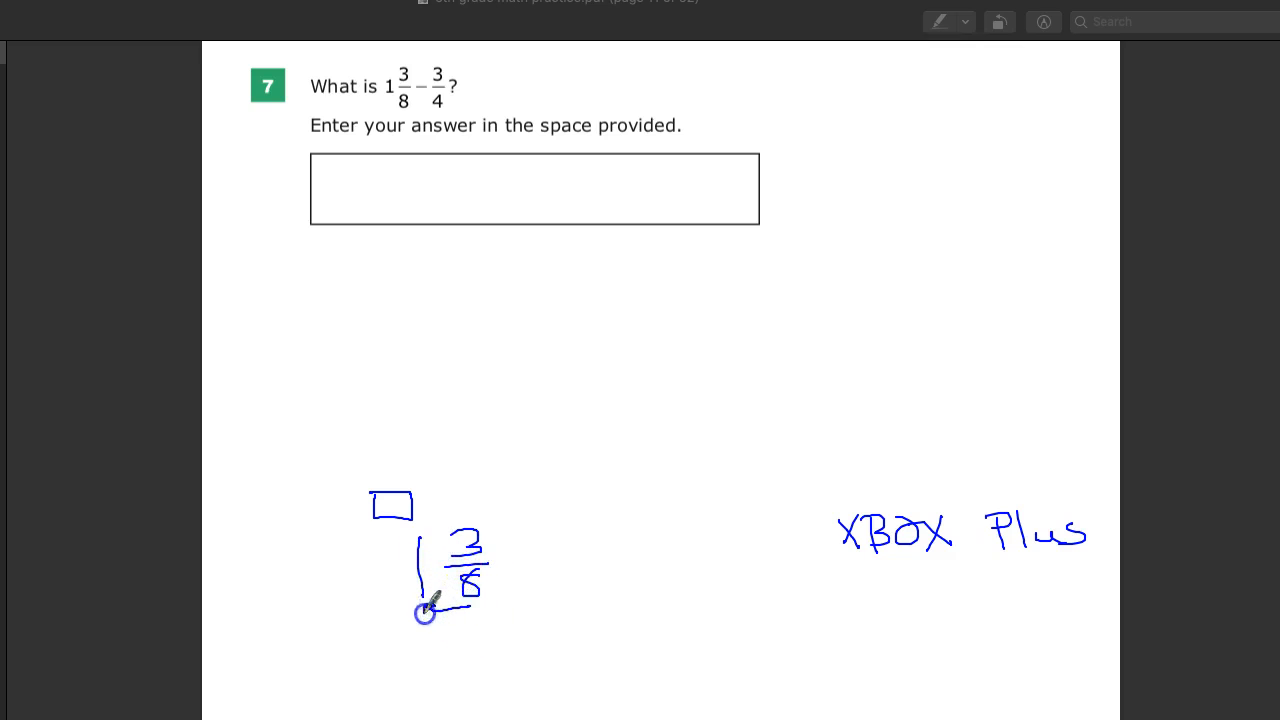
pyautogui.moveTo(425, 610); pyautogui.dragTo(445, 628)
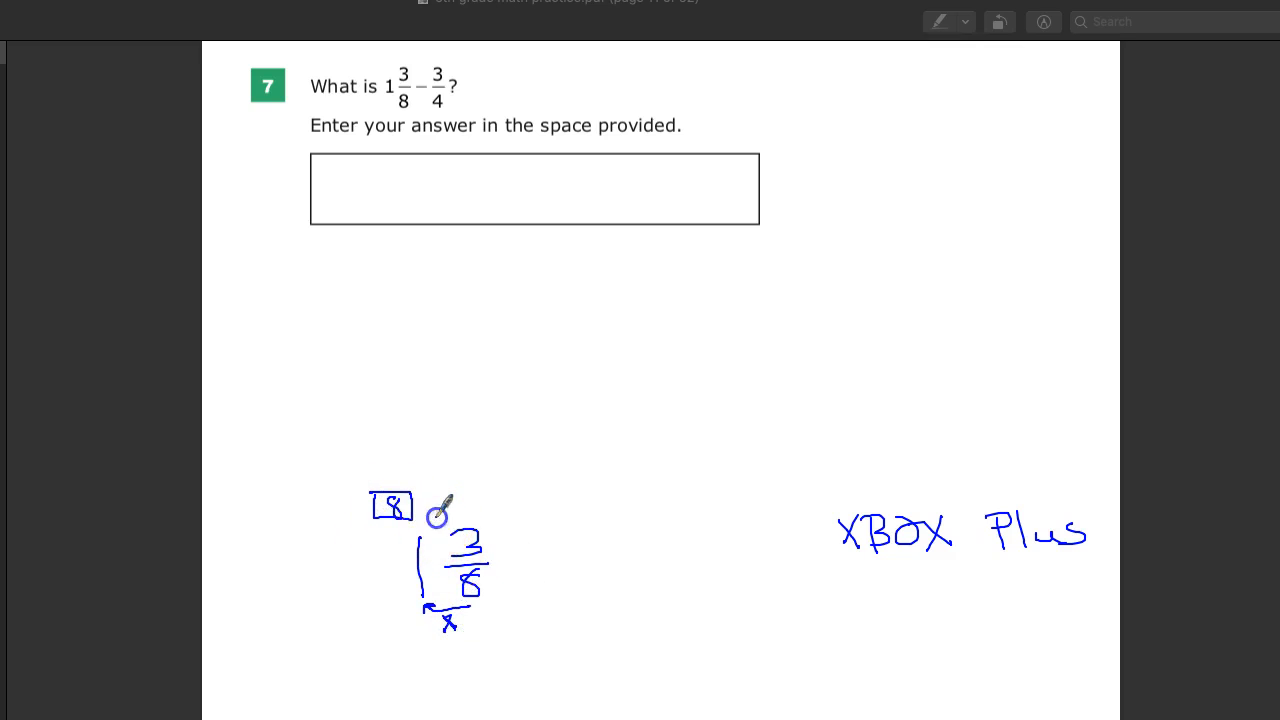
pyautogui.moveTo(440, 520); pyautogui.dragTo(470, 560)
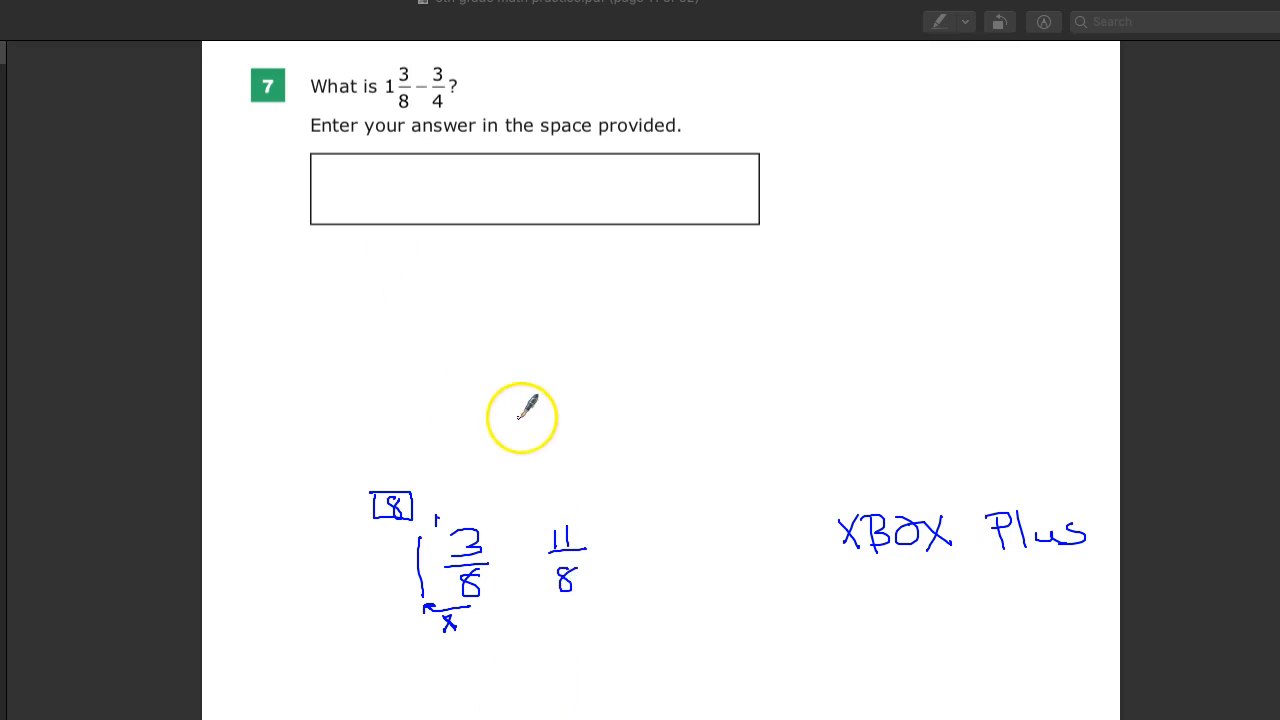
pyautogui.moveTo(1075, 490)
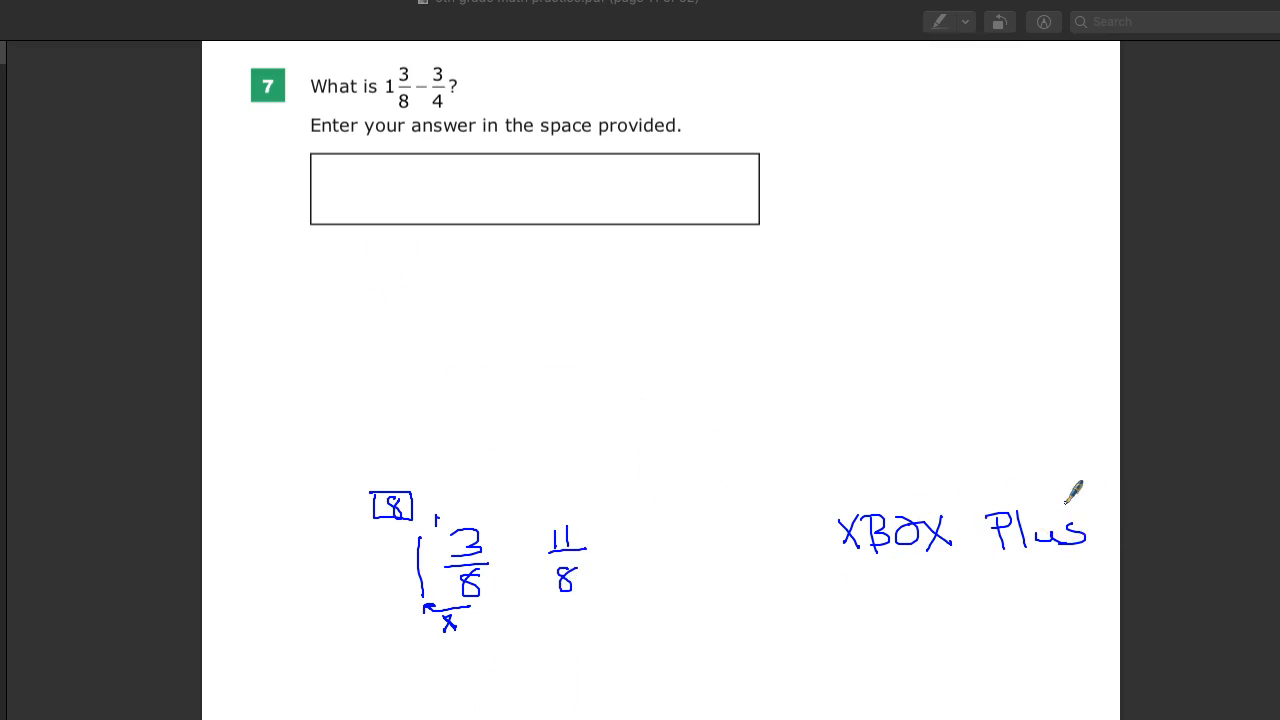